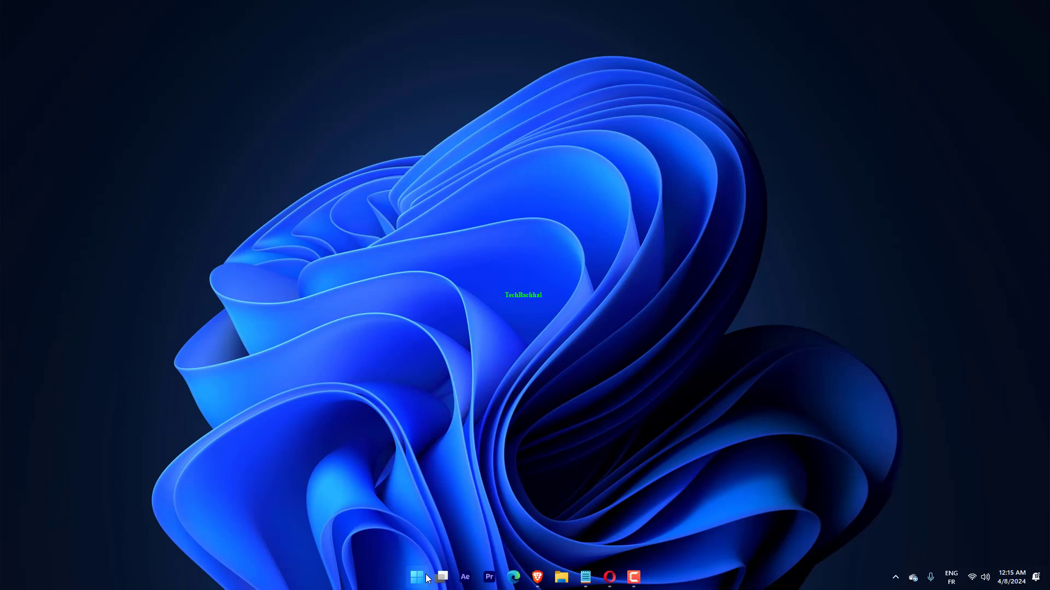
Step: Search Start for 'View advanced system settings' and open System Properties on the Advanced tab
click(415, 578)
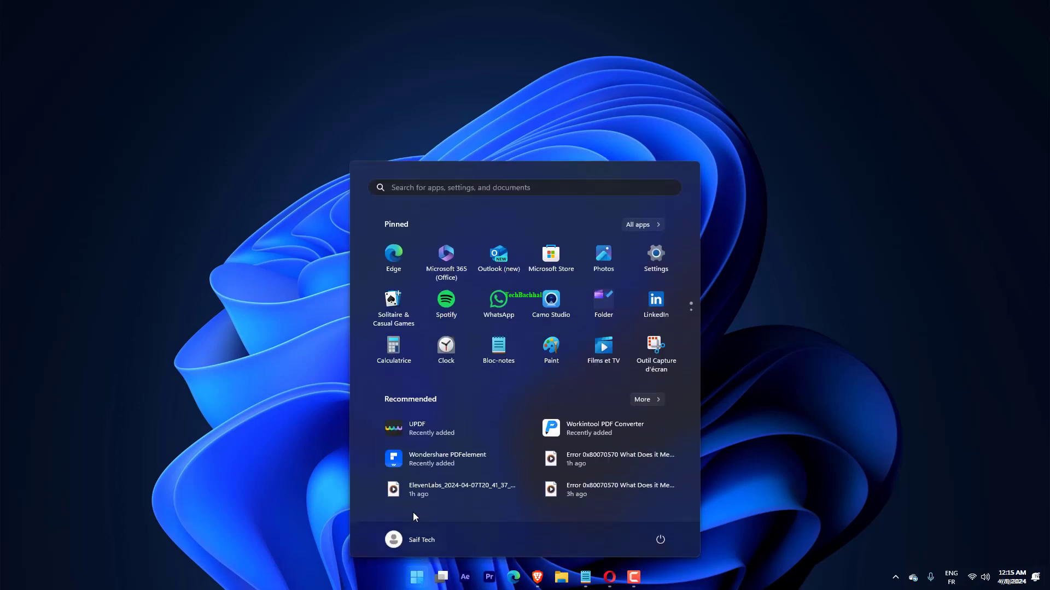
text(View advanced system settings)
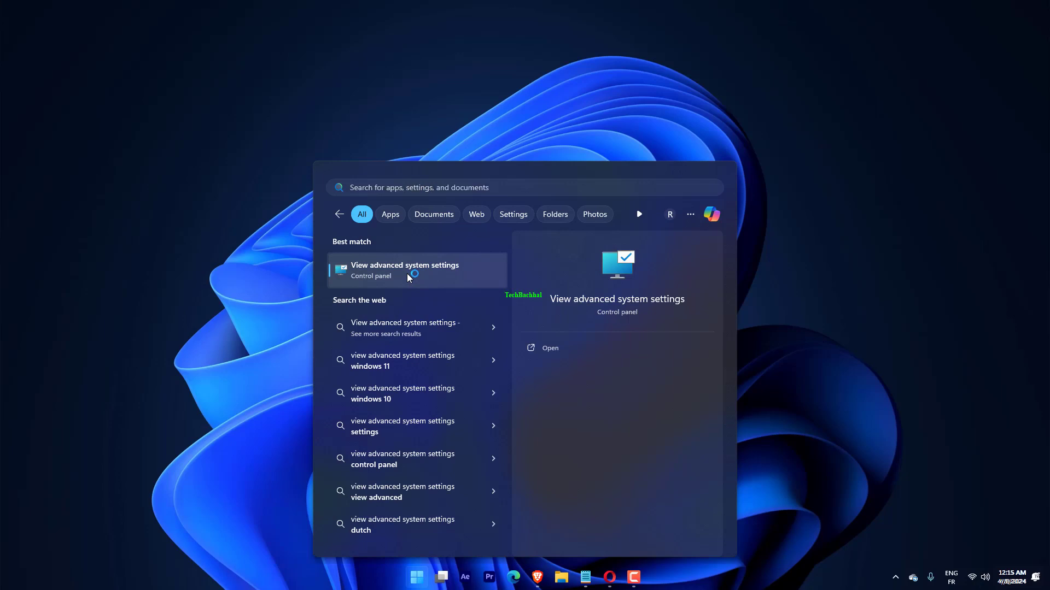
click(404, 269)
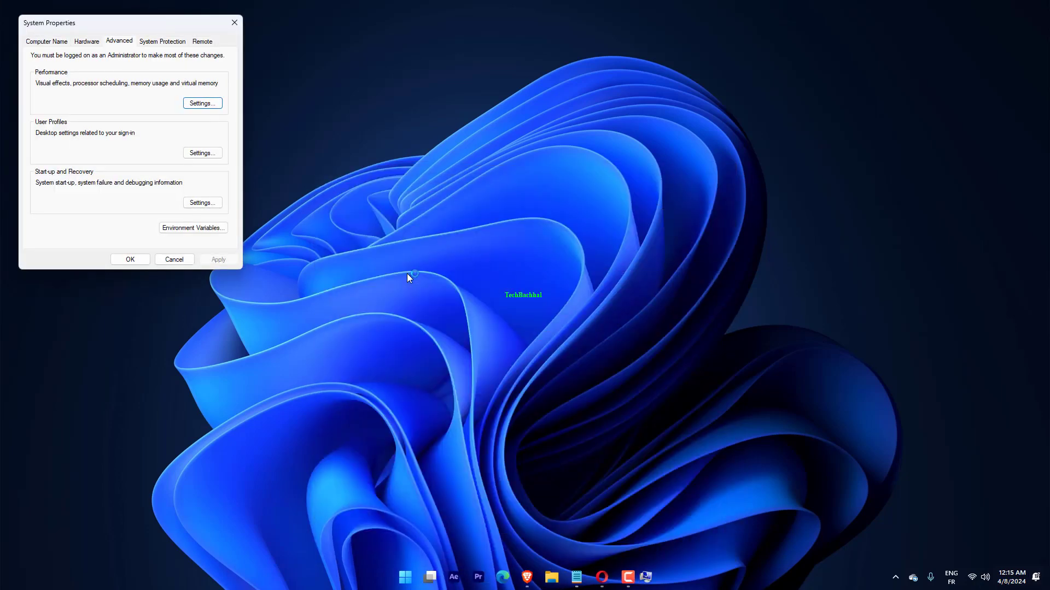
mouse_move(104, 25)
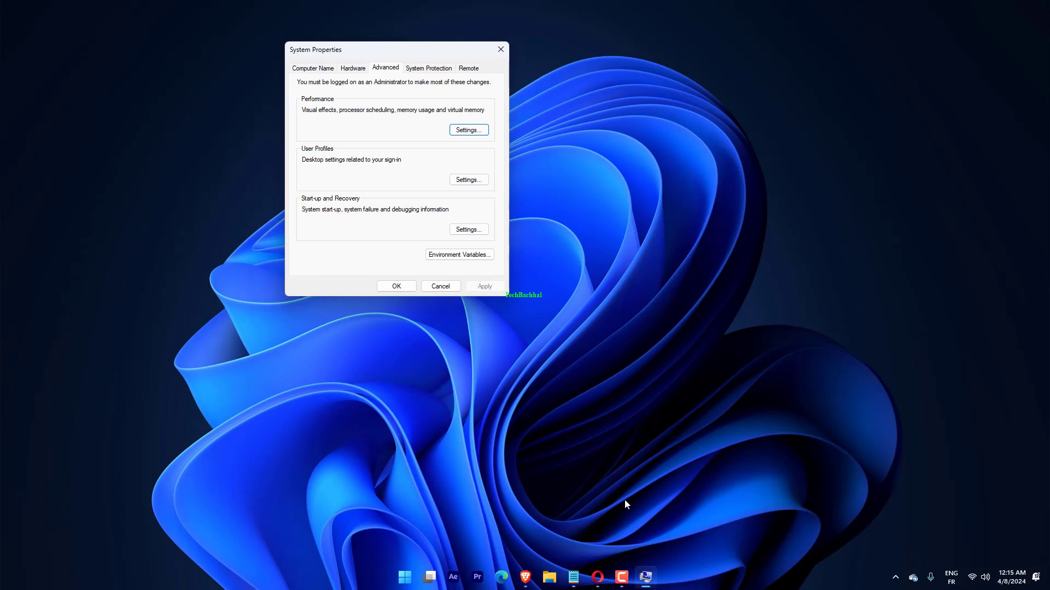
mouse_move(492, 208)
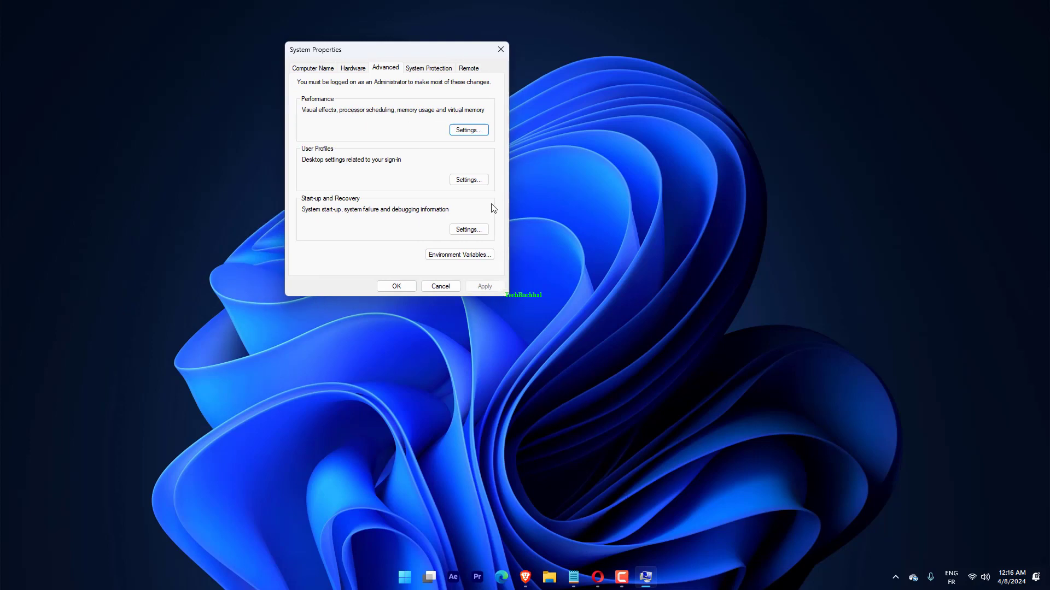
Step: Turn on DEP for all programs except those selected, confirm, and close System Properties
click(468, 130)
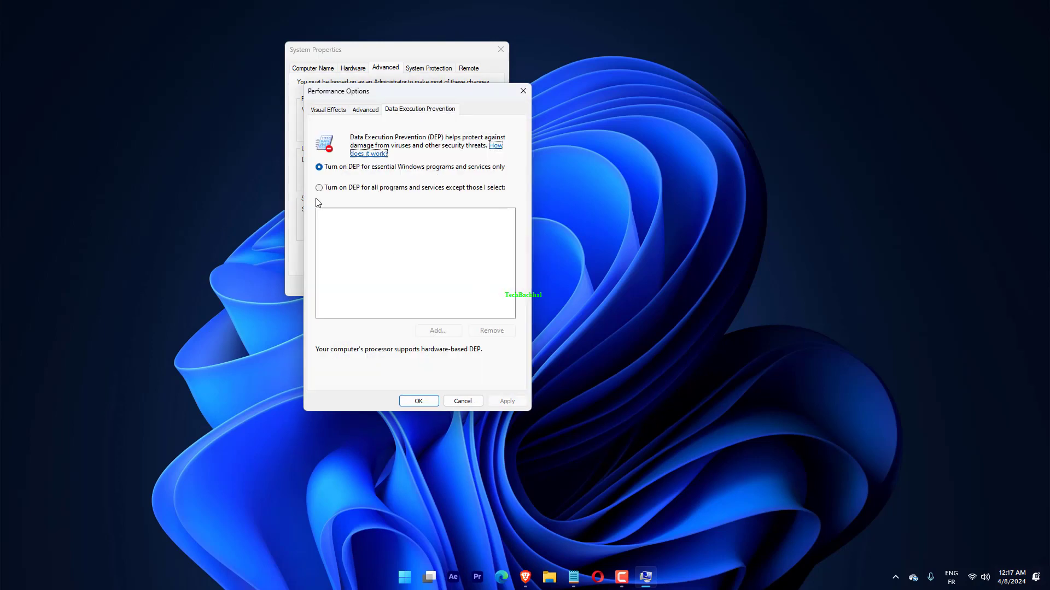
click(320, 187)
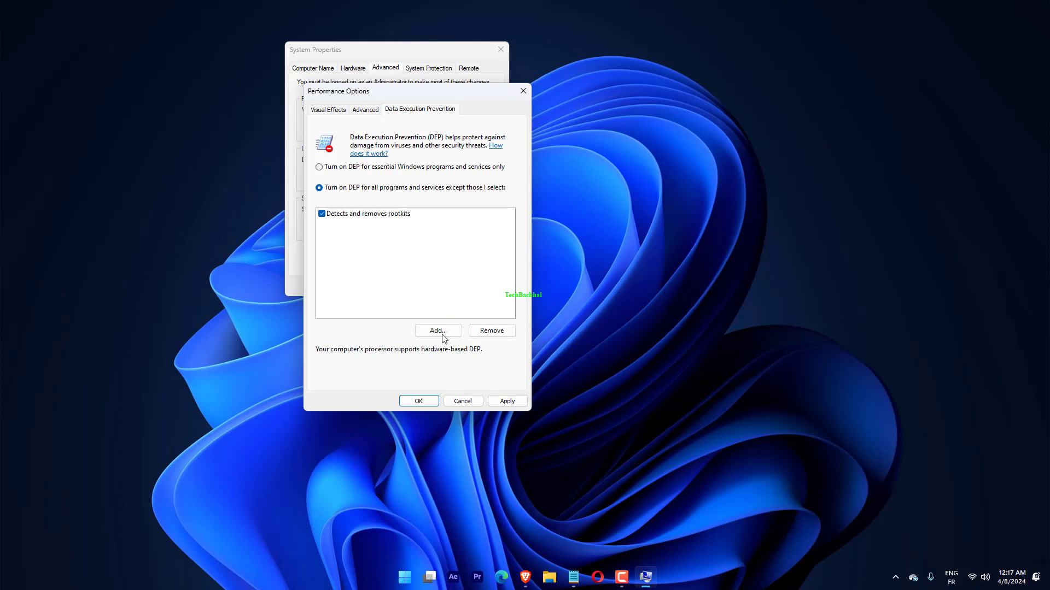
click(437, 330)
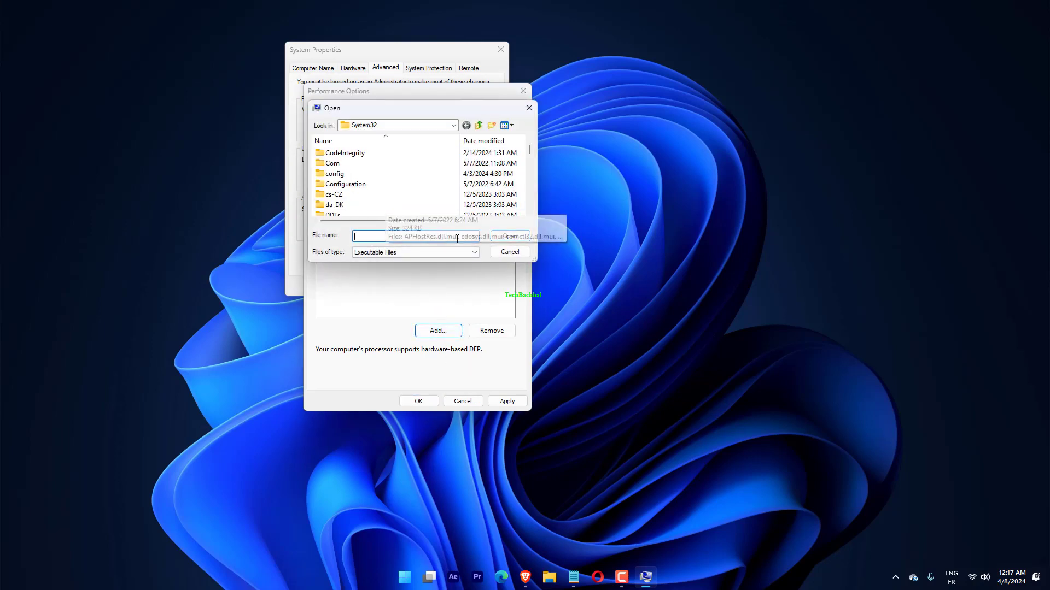
click(510, 252)
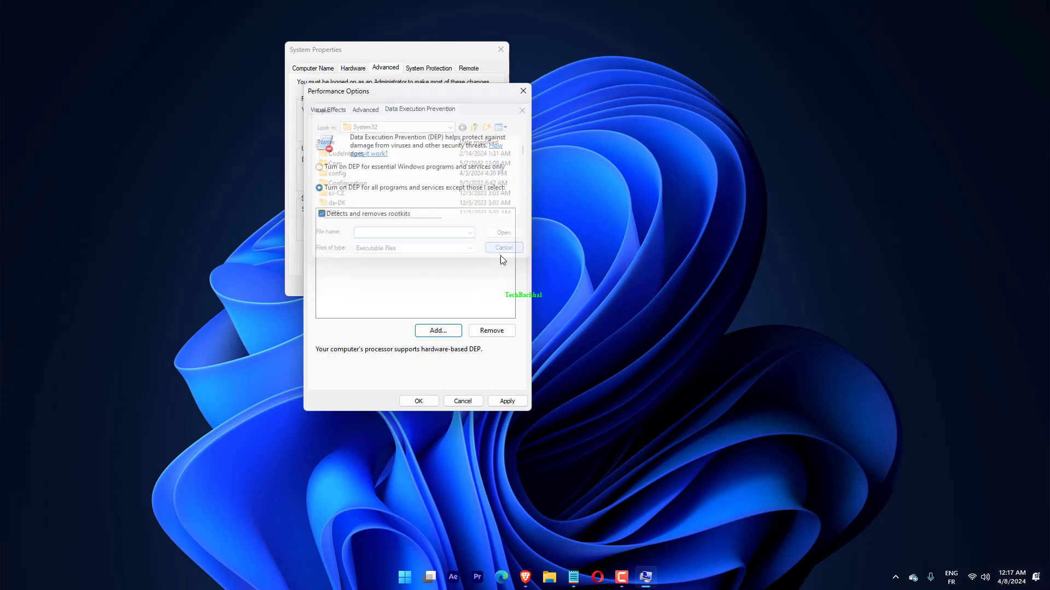
click(504, 248)
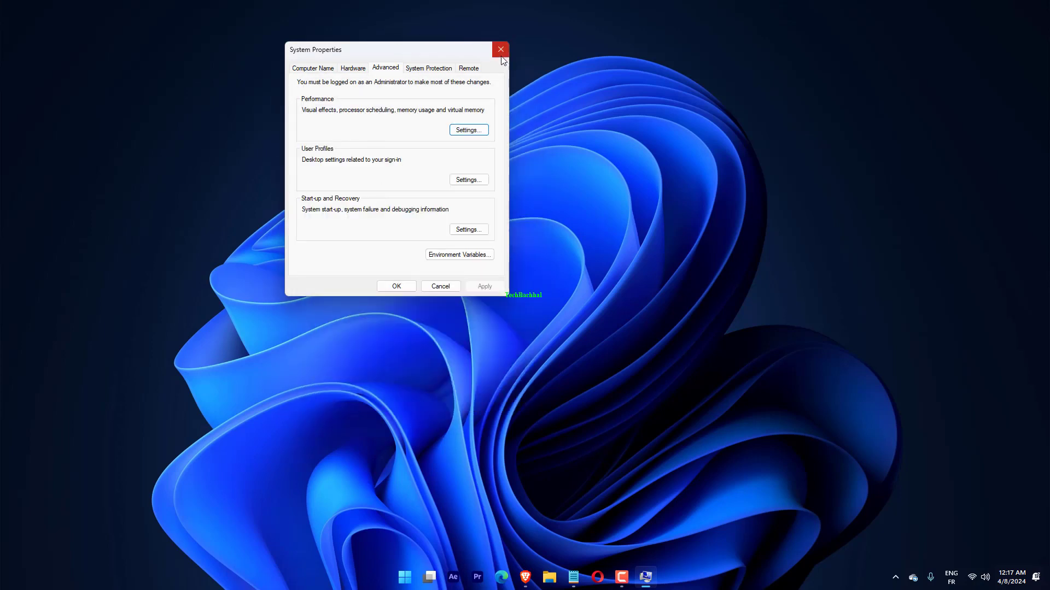
click(500, 49)
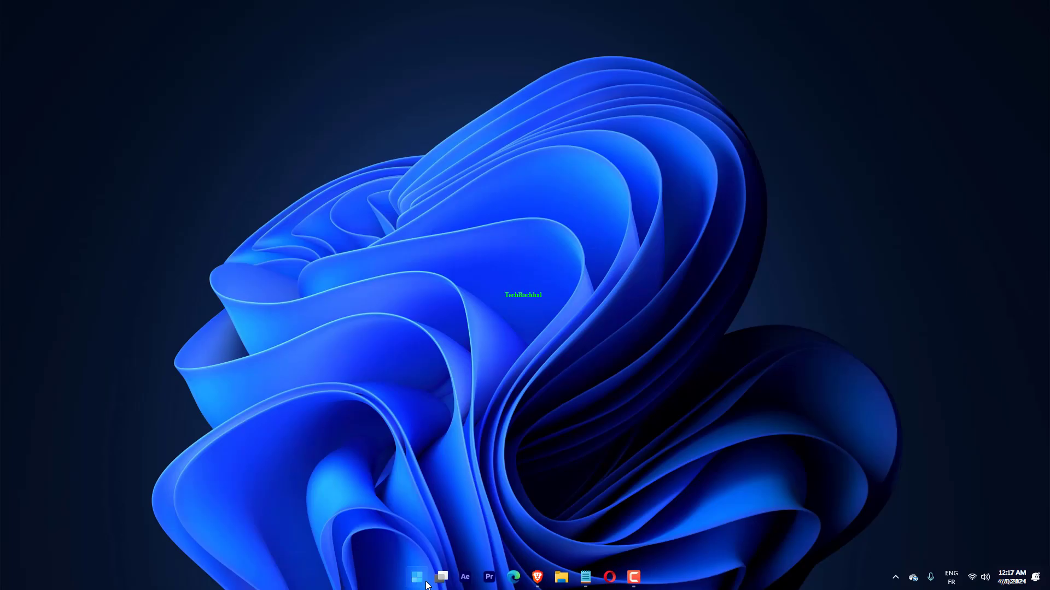
click(417, 578)
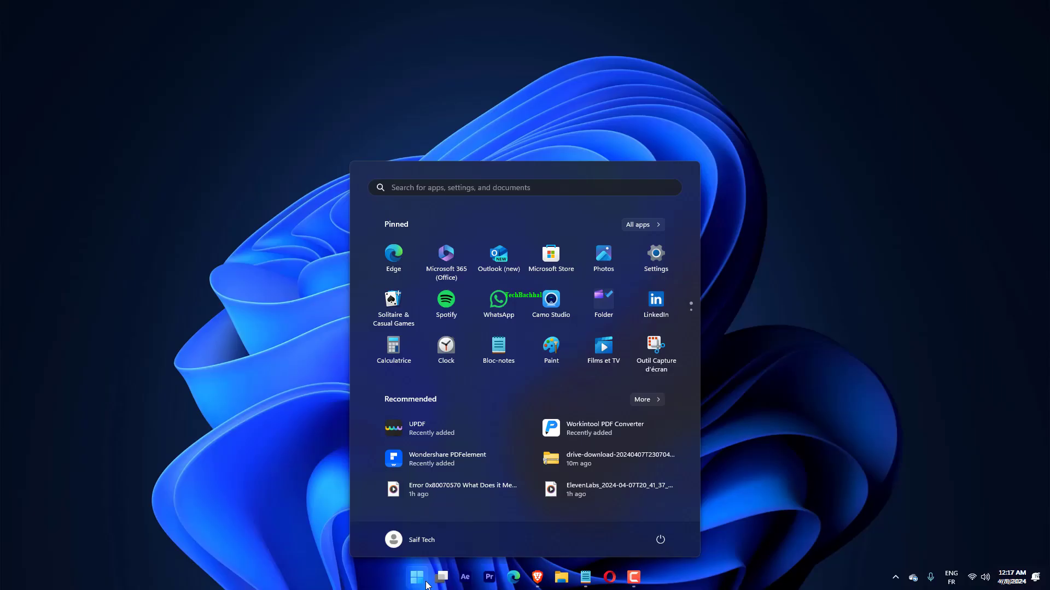
text(ua)
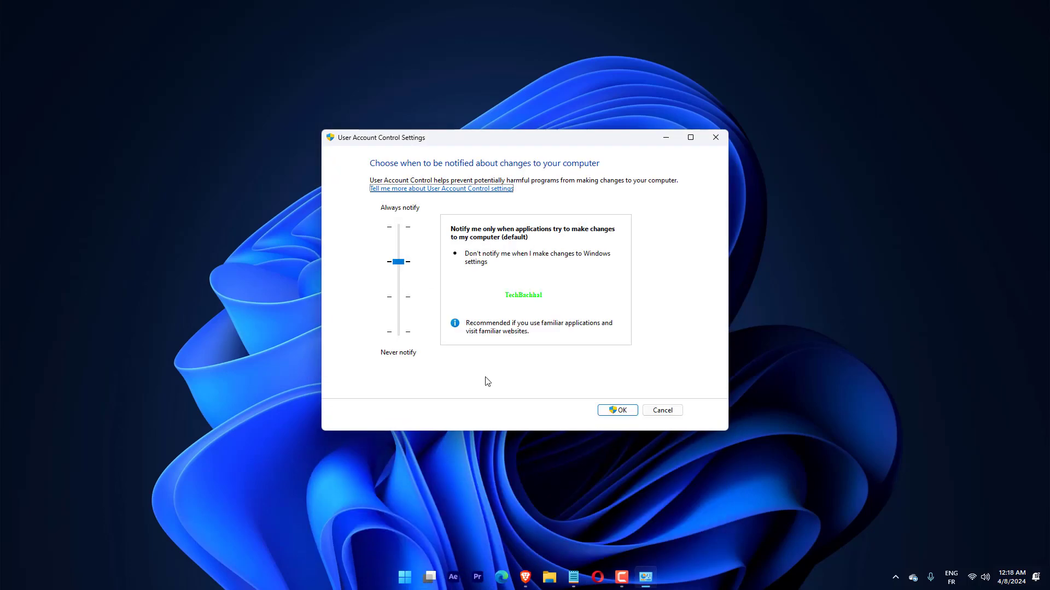
mouse_move(440, 282)
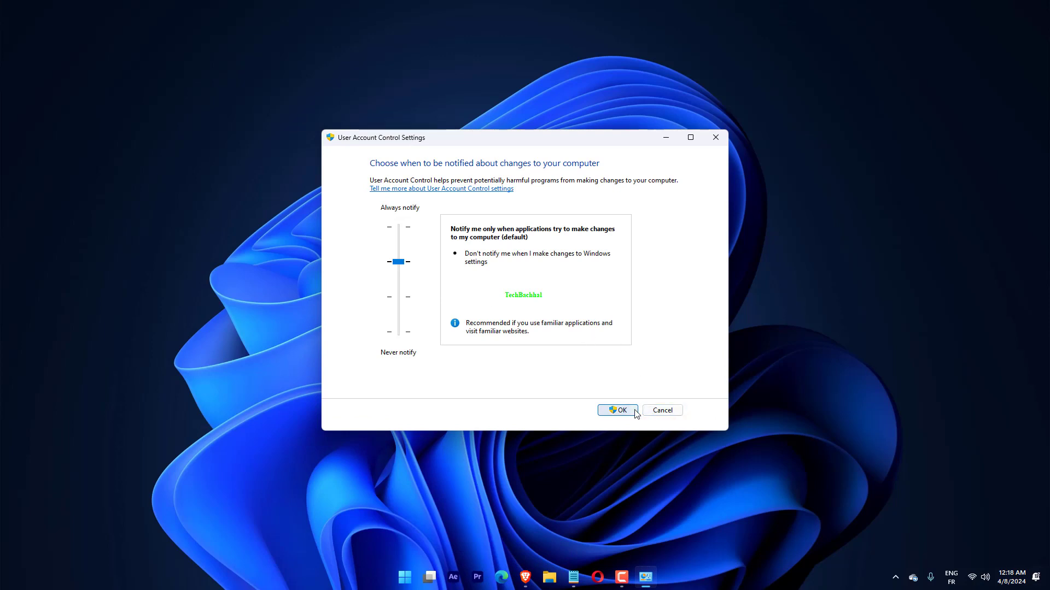
click(617, 409)
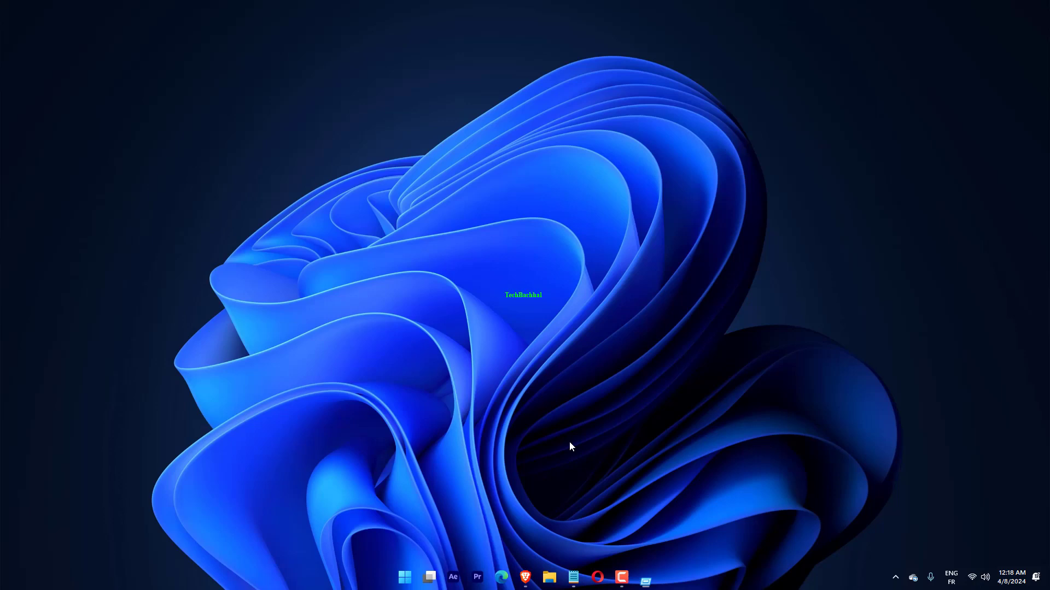
Step: Create an options.ini folder in AppData\Roaming\Battlestate Games and open its new text document
click(548, 577)
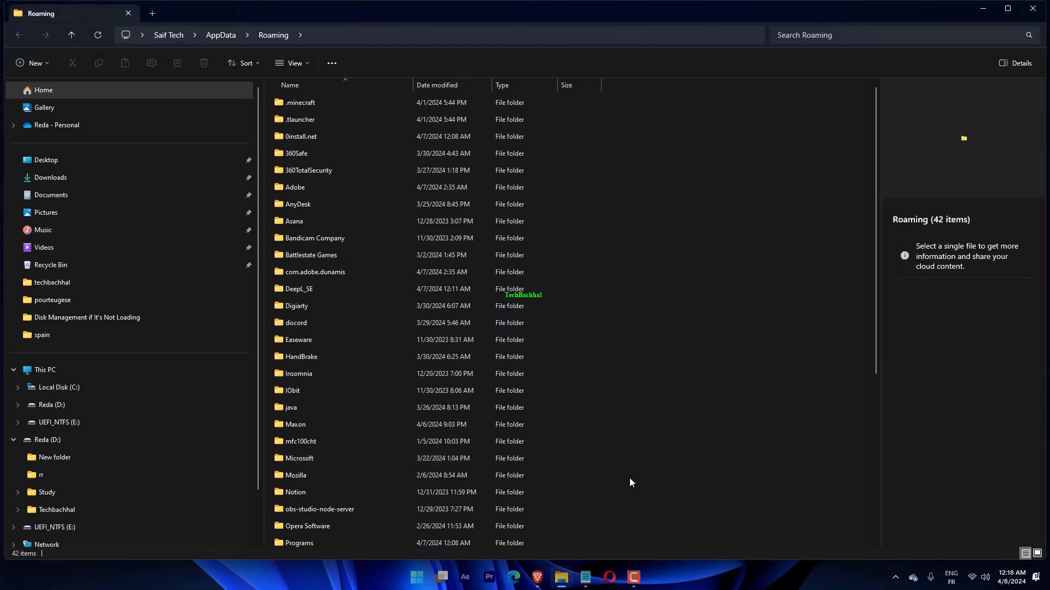
double_click(311, 256)
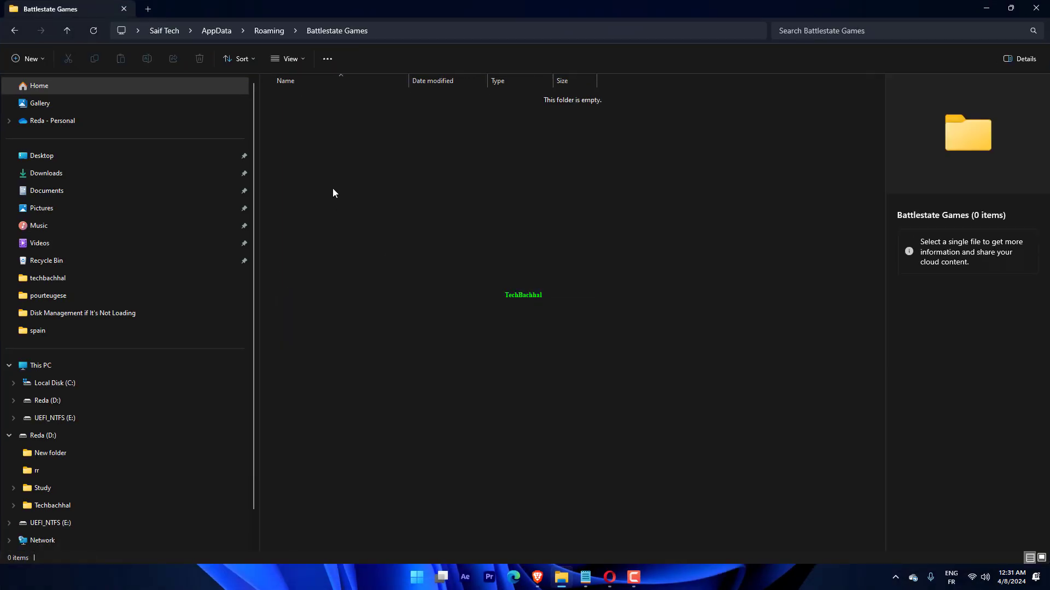
right_click(333, 193)
text(options.ini)
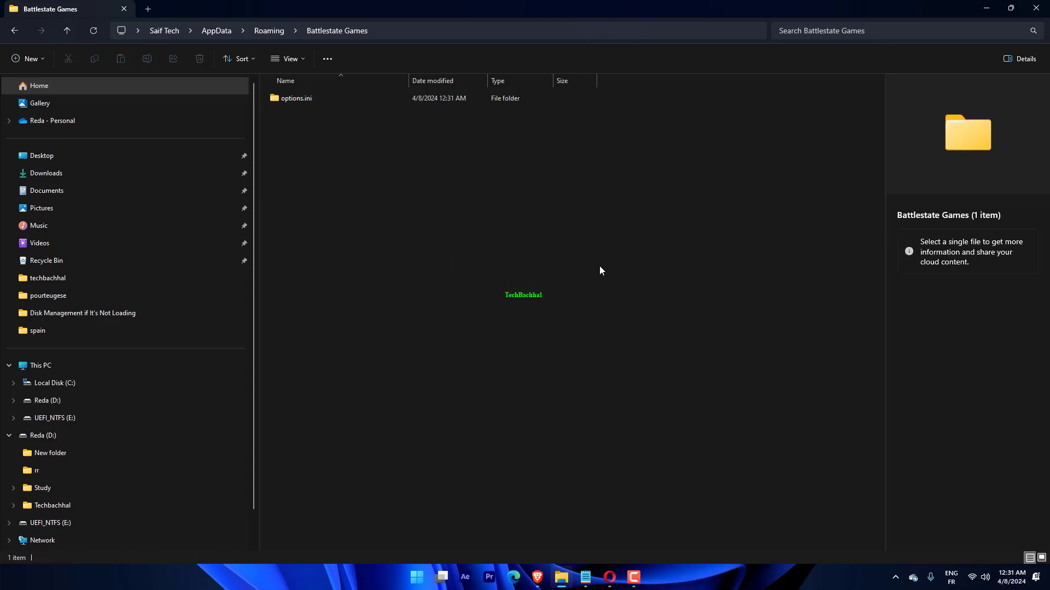
double_click(295, 98)
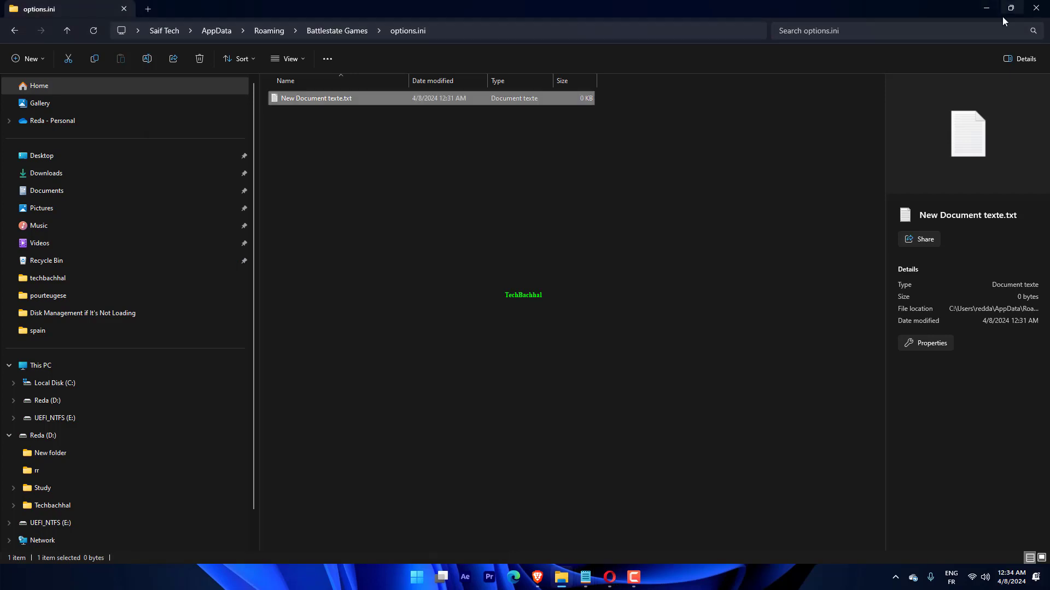
mouse_move(535, 577)
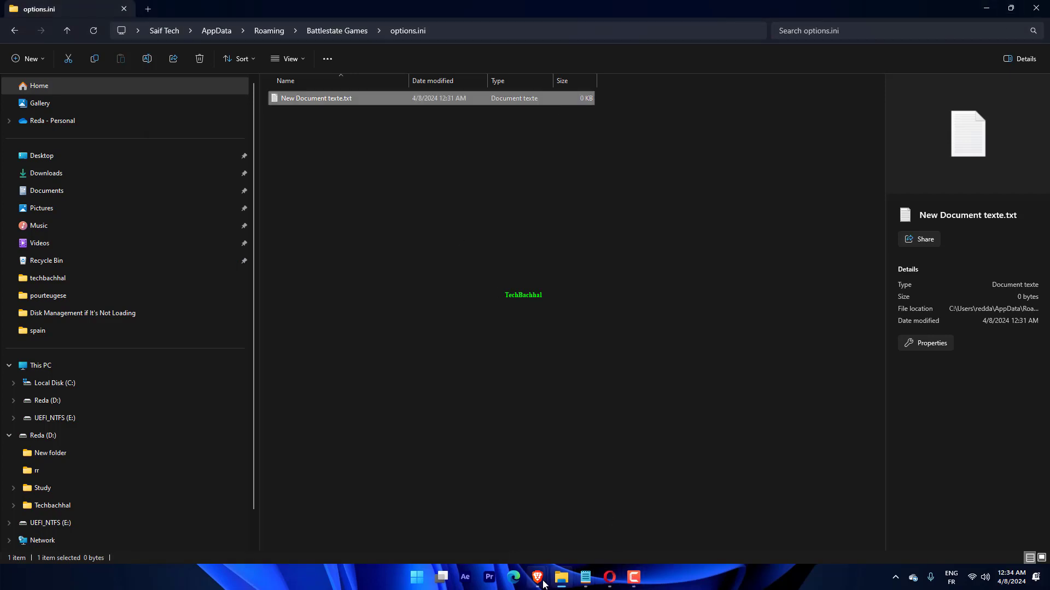
right_click(315, 97)
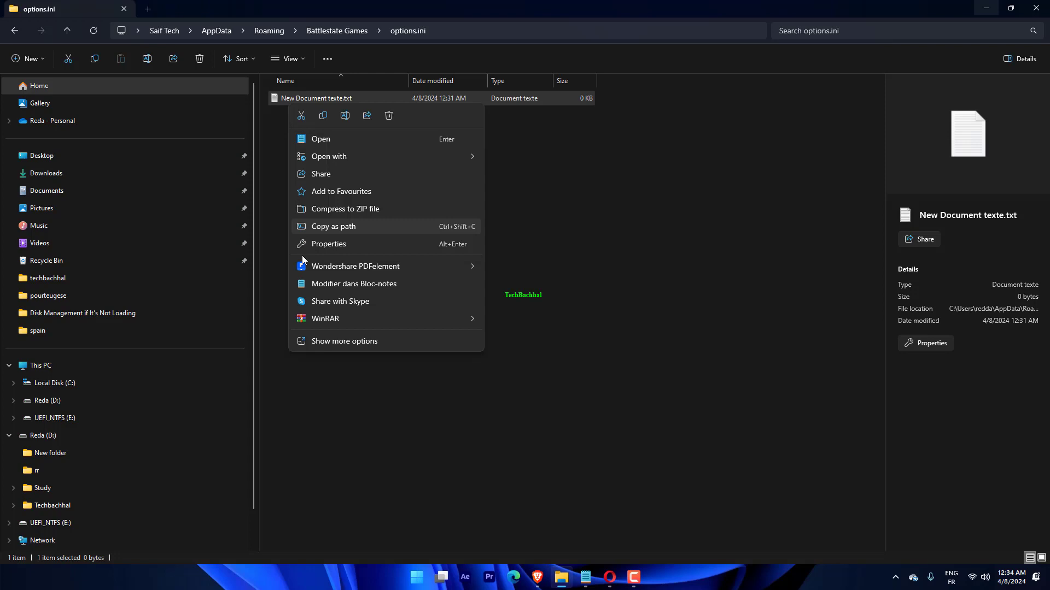
mouse_move(402, 132)
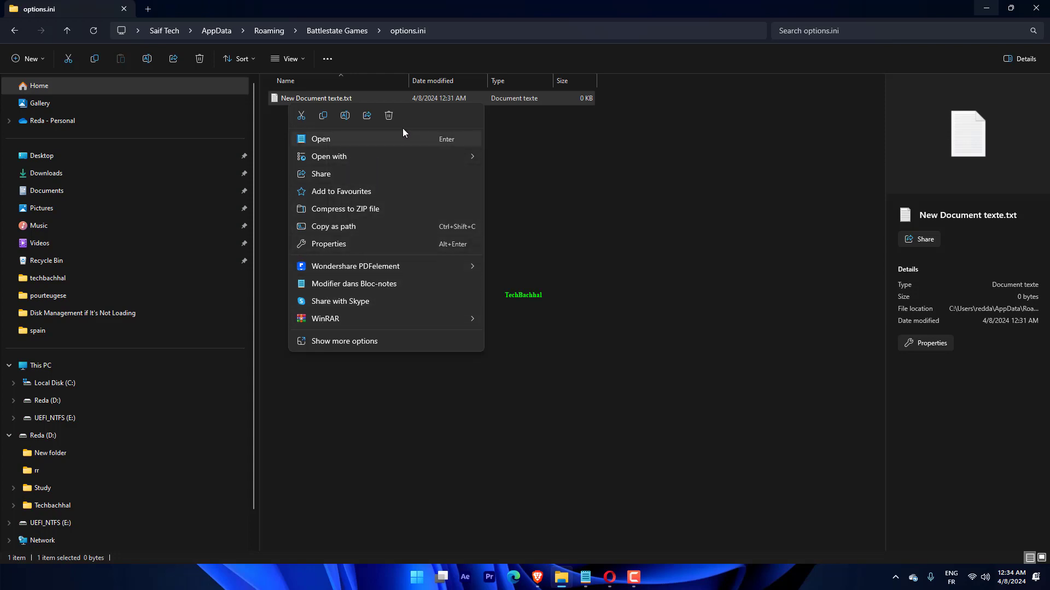
click(315, 98)
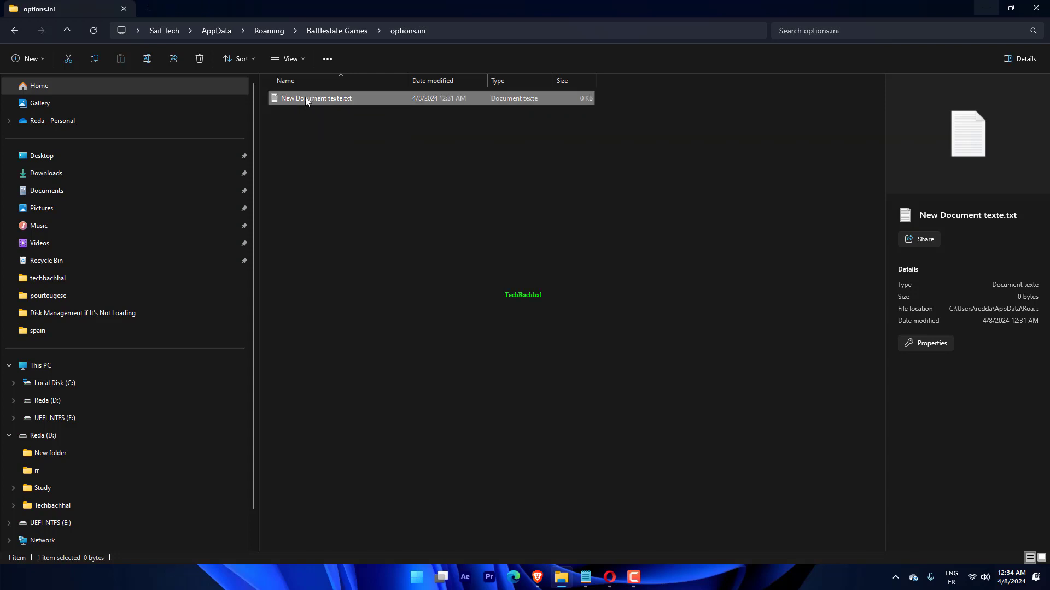
click(50, 60)
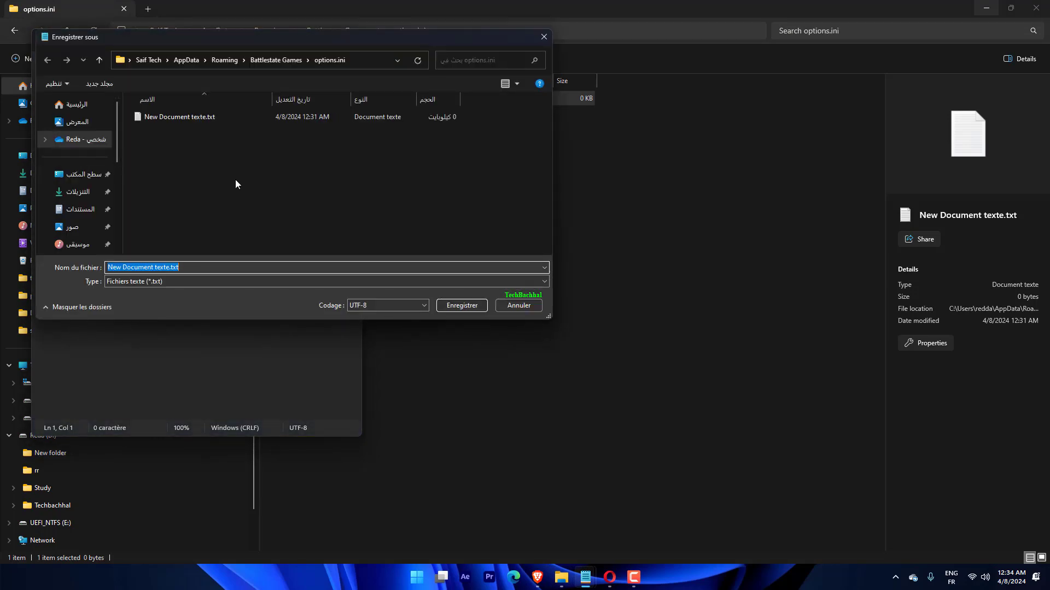
mouse_move(101, 274)
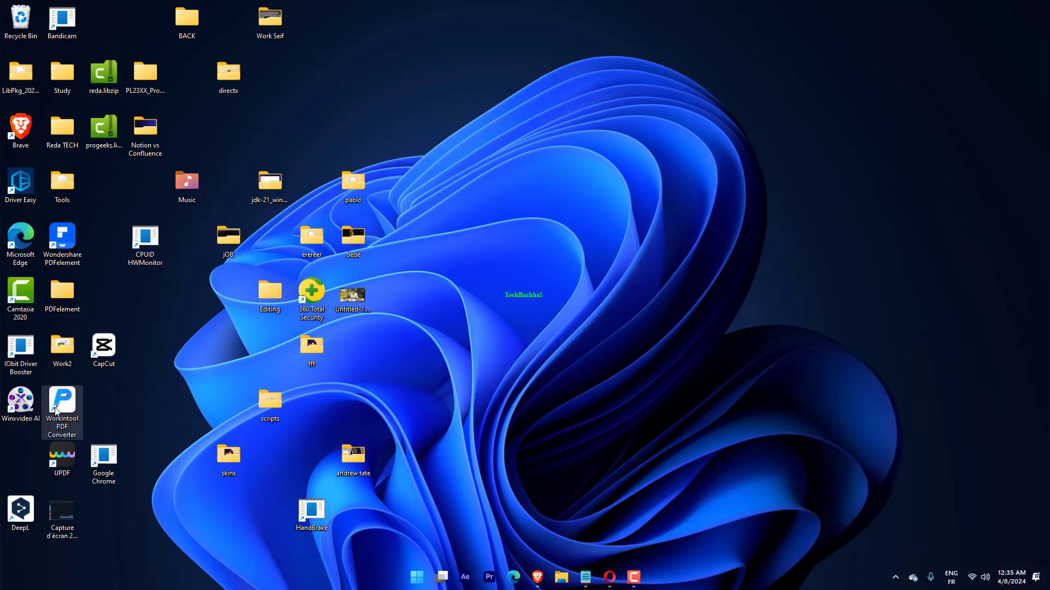
Step: Open the Workintool PDF Converter shortcut's Properties on the General tab, Read-only unchecked
right_click(62, 411)
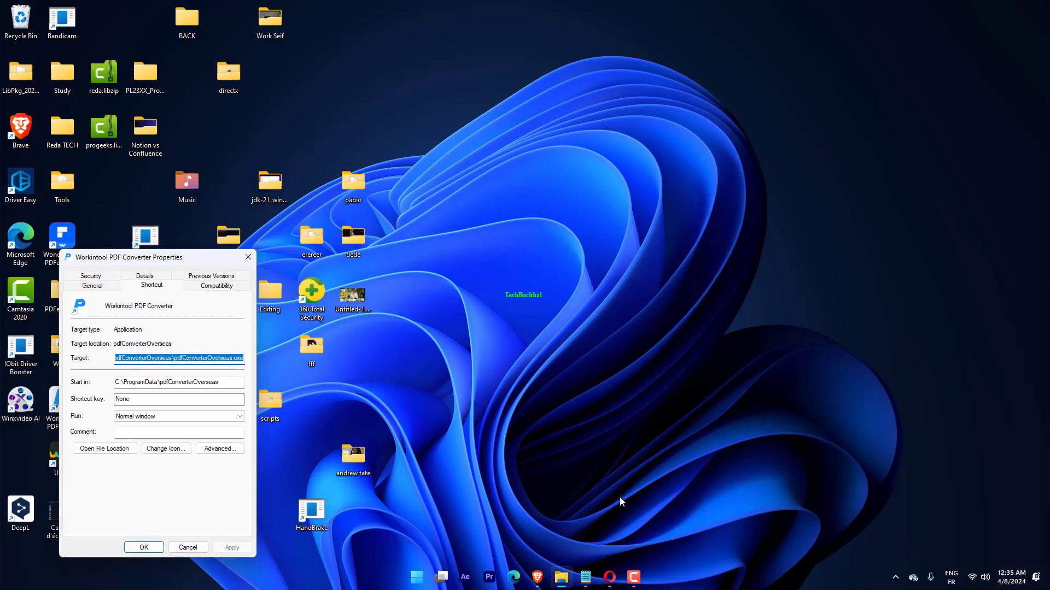
click(92, 286)
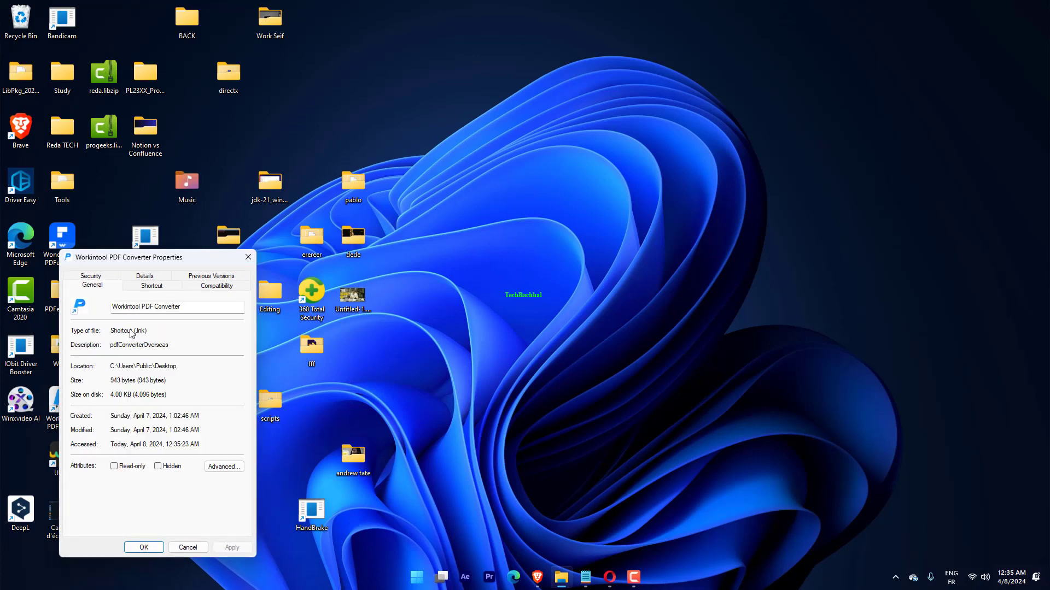